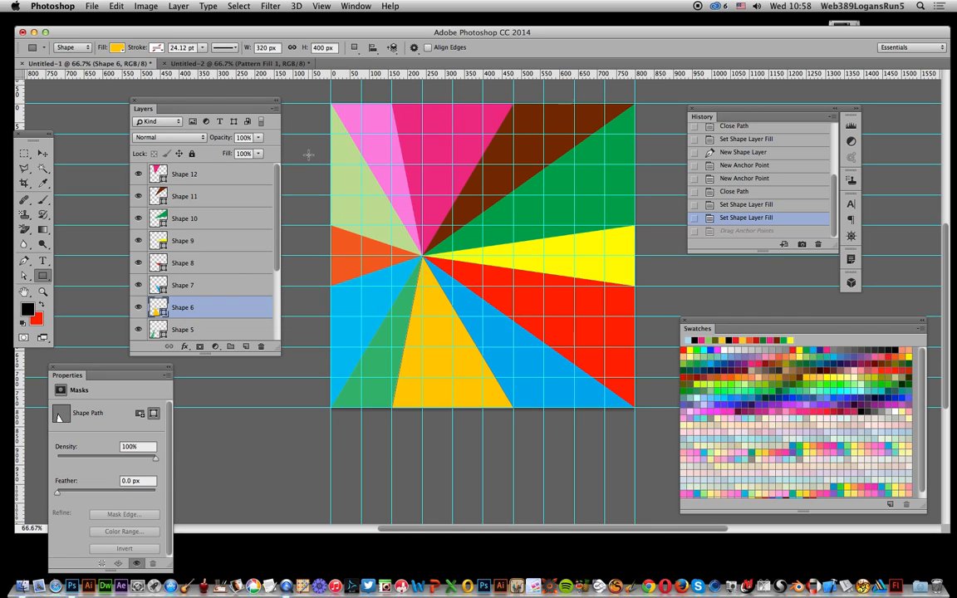
mouse_move(485, 193)
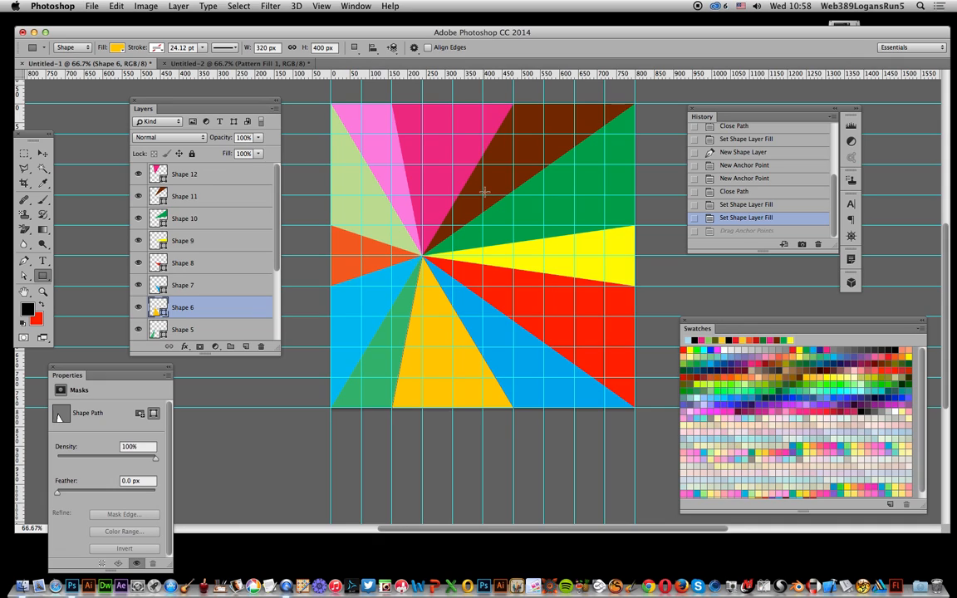
mouse_move(308, 137)
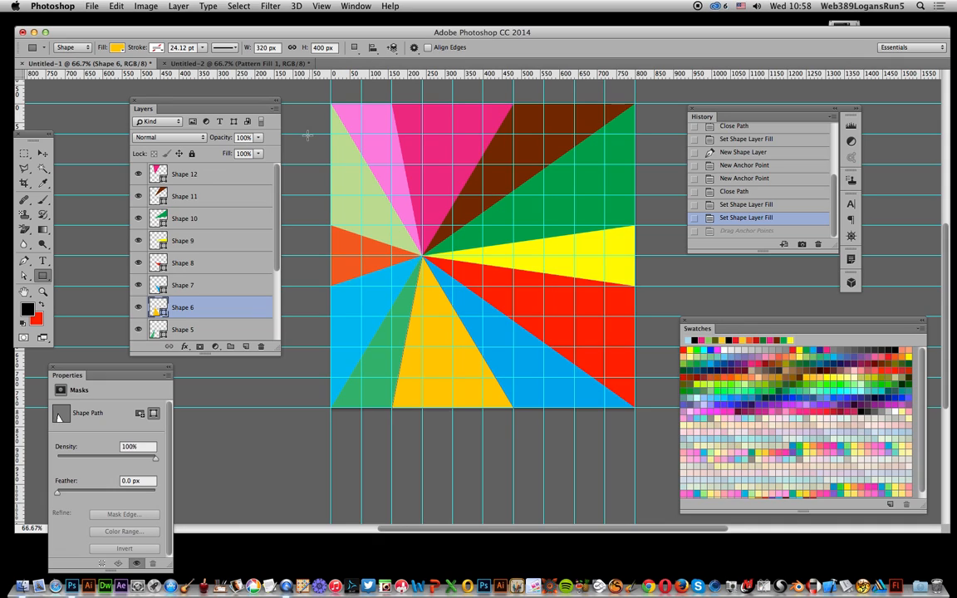
Step: Check the View snapping options and select the starburst triangles' common centre anchor point
left_click_drag(142, 110, 164, 131)
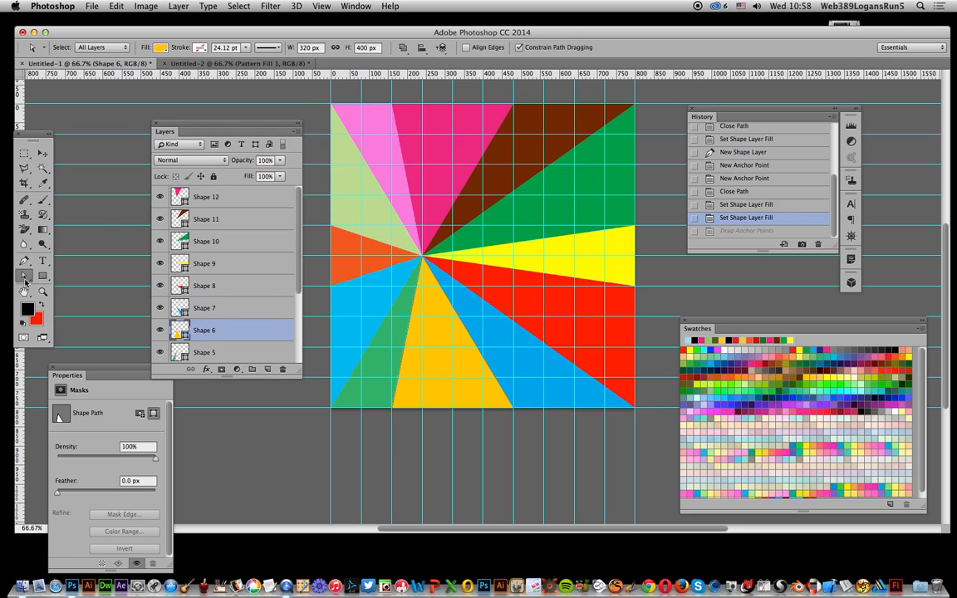
mouse_move(3, 283)
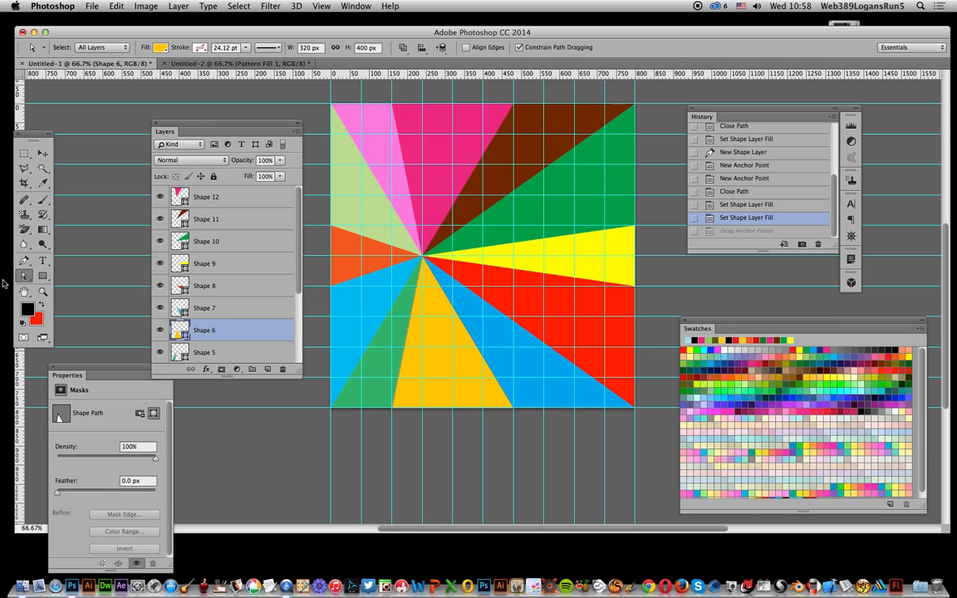
mouse_move(393, 219)
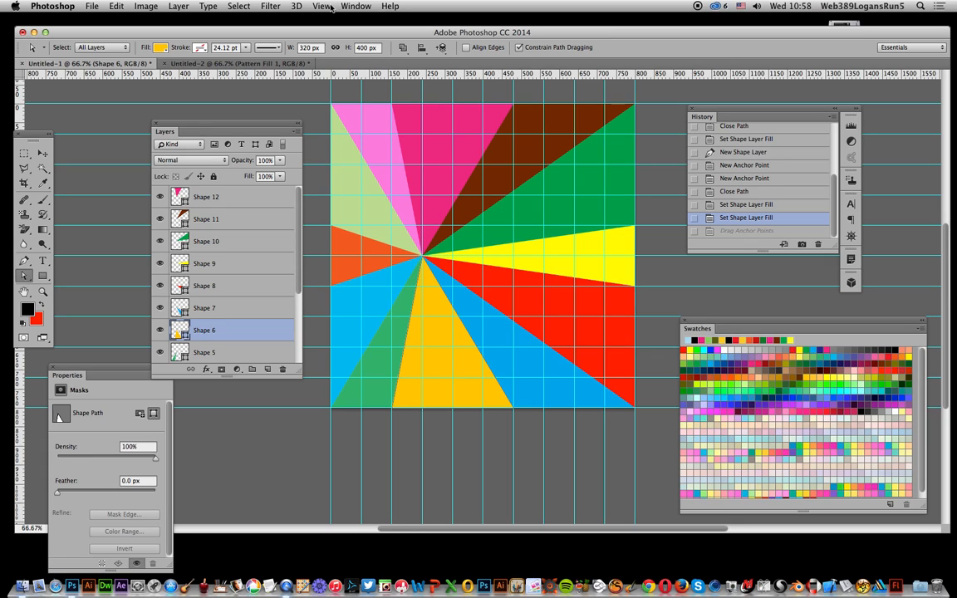
left_click(322, 7)
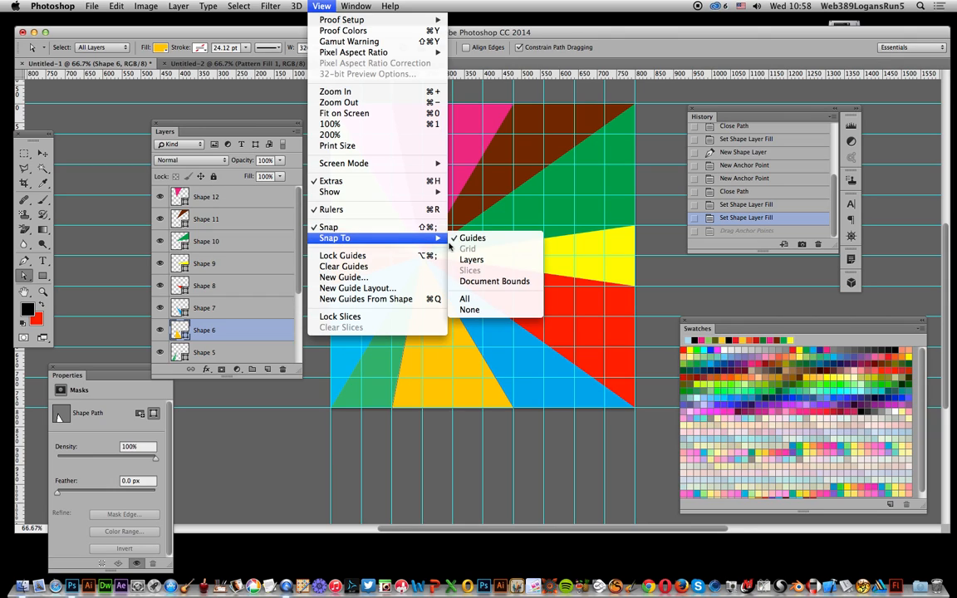
mouse_move(379, 241)
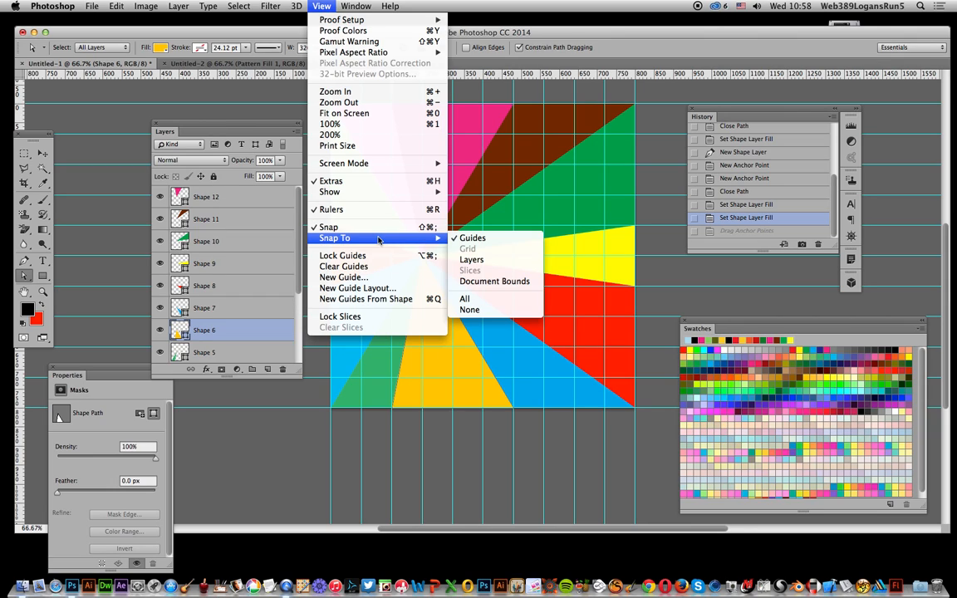
mouse_move(342, 276)
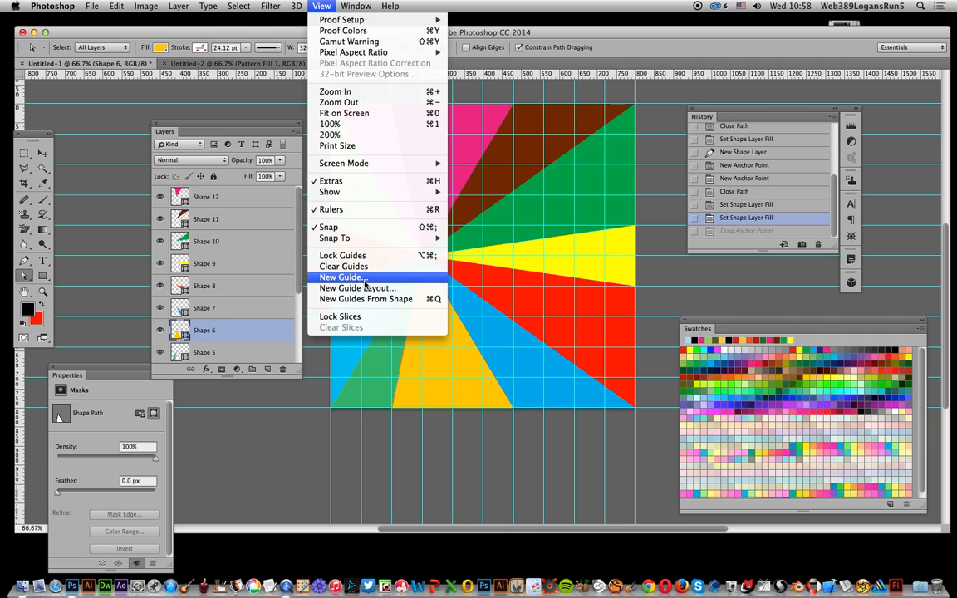
mouse_move(357, 288)
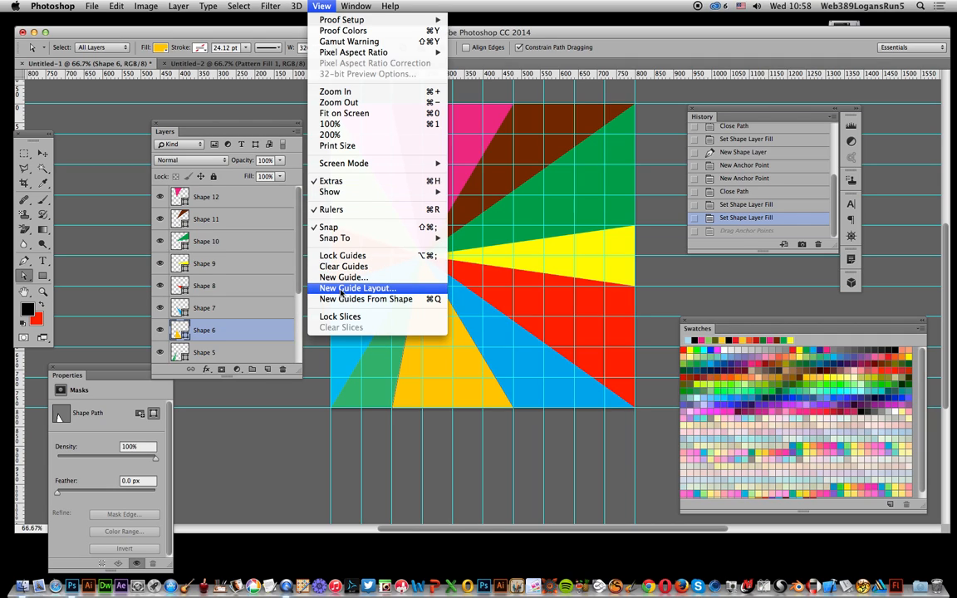
left_click(326, 366)
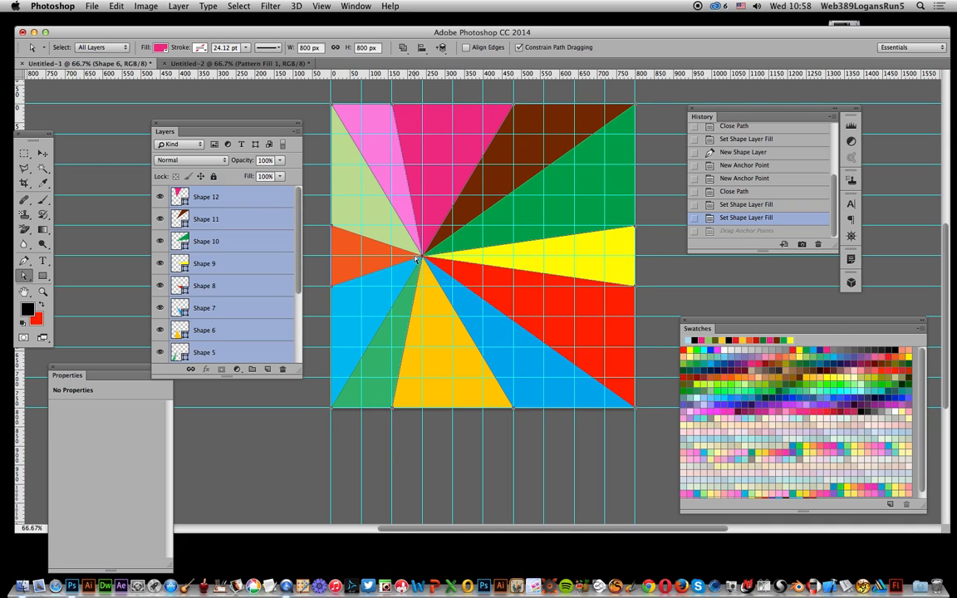
Step: Move the triangles' shared anchor point to the canvas centre at the guide intersection
left_click_drag(419, 258, 469, 258)
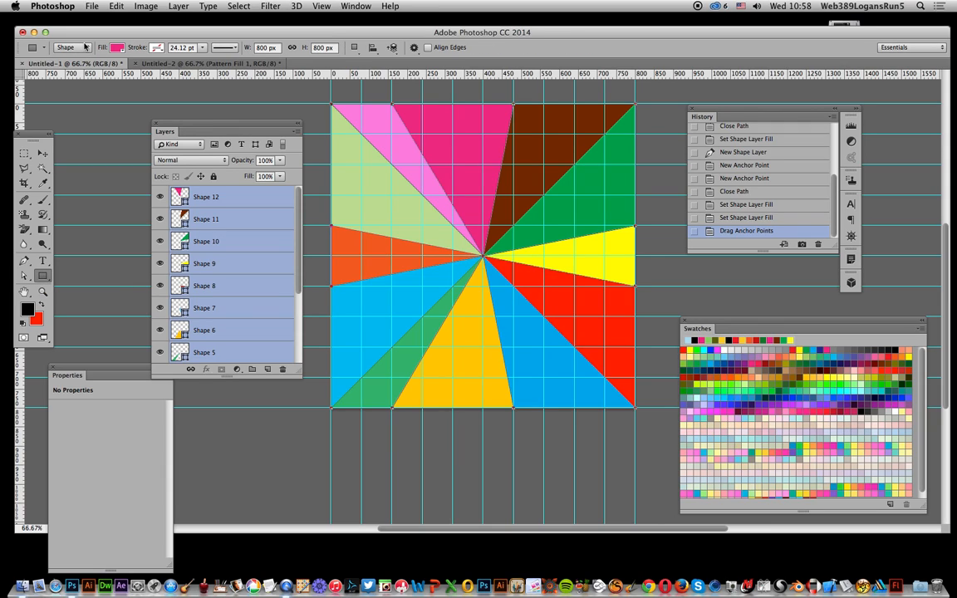
left_click(69, 46)
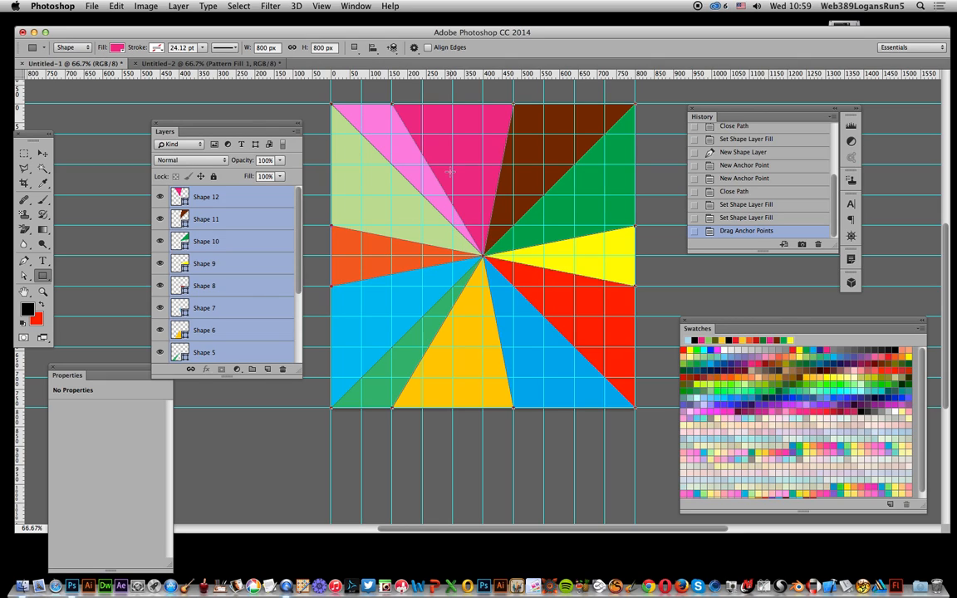
mouse_move(440, 241)
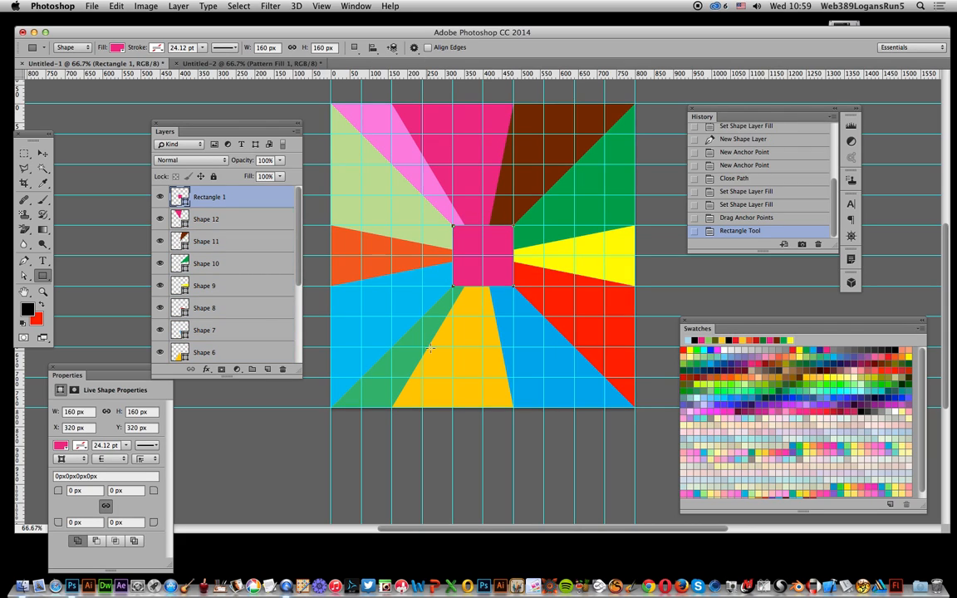
Step: Fill the 160 px centre square with light blue from the Swatches panel
left_click(116, 46)
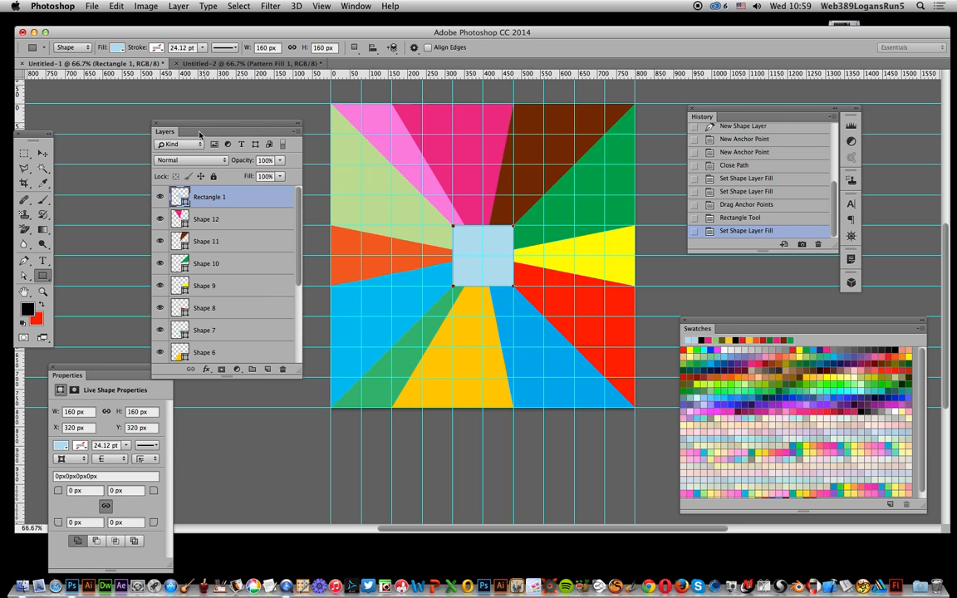
Step: Set Rectangle 1 to Difference blending and add a larger centred square, also in Difference
left_click(189, 160)
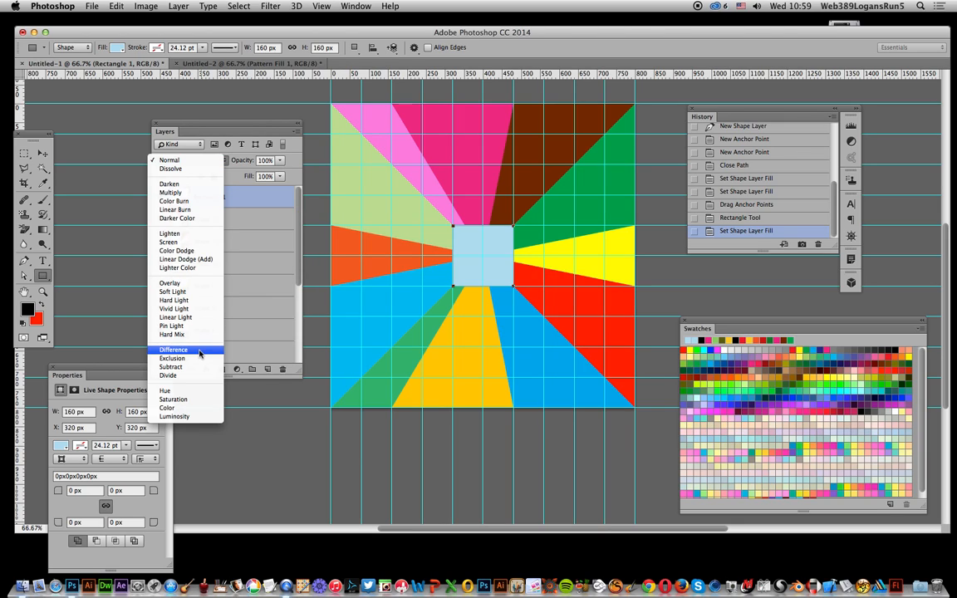
left_click(172, 349)
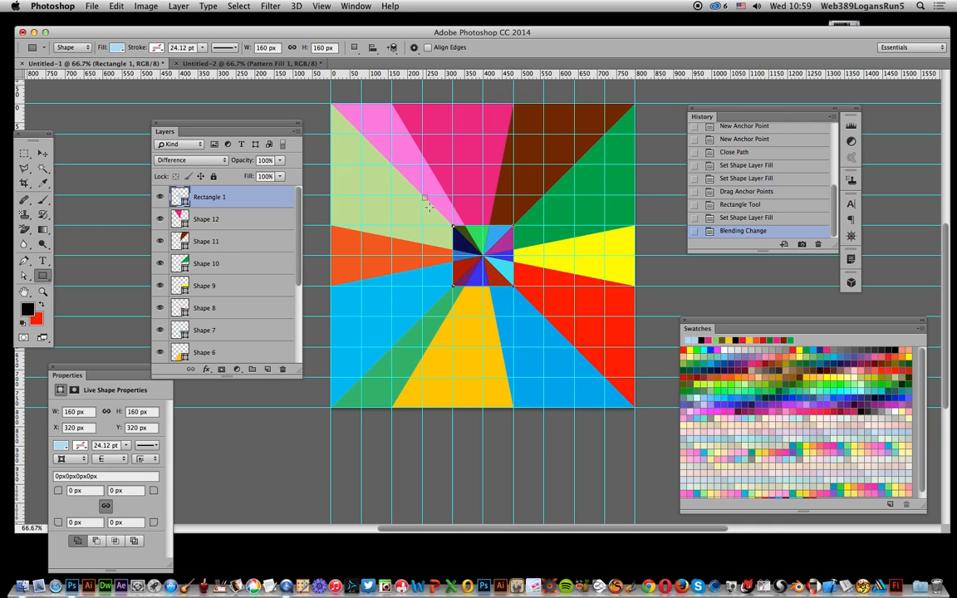
left_click_drag(429, 198, 540, 319)
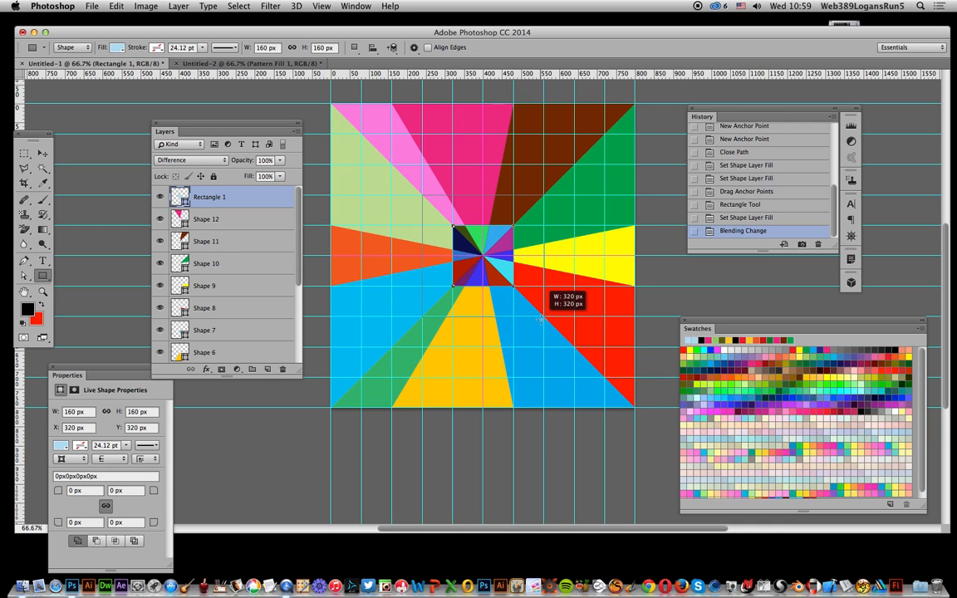
left_click(191, 160)
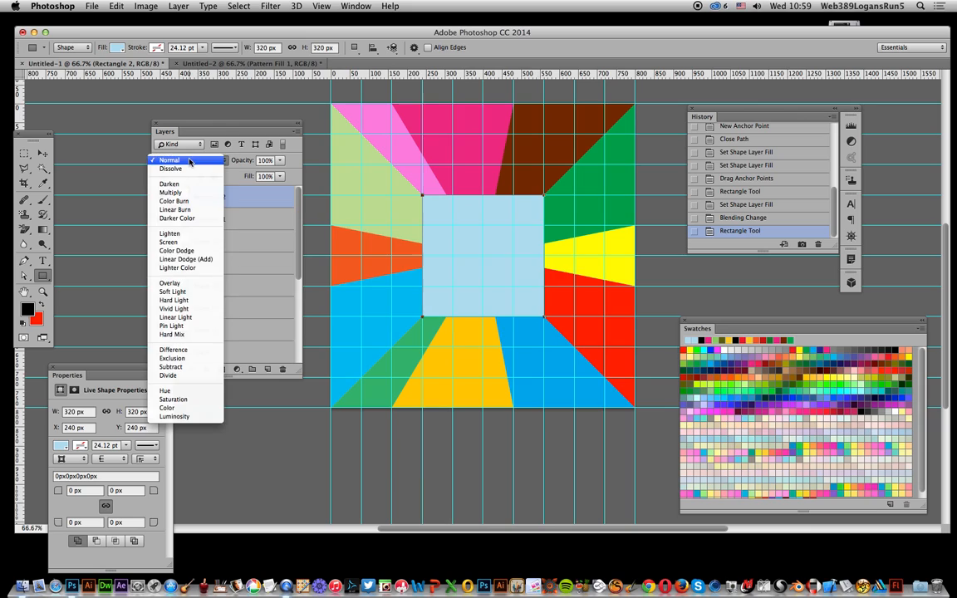
mouse_move(175, 349)
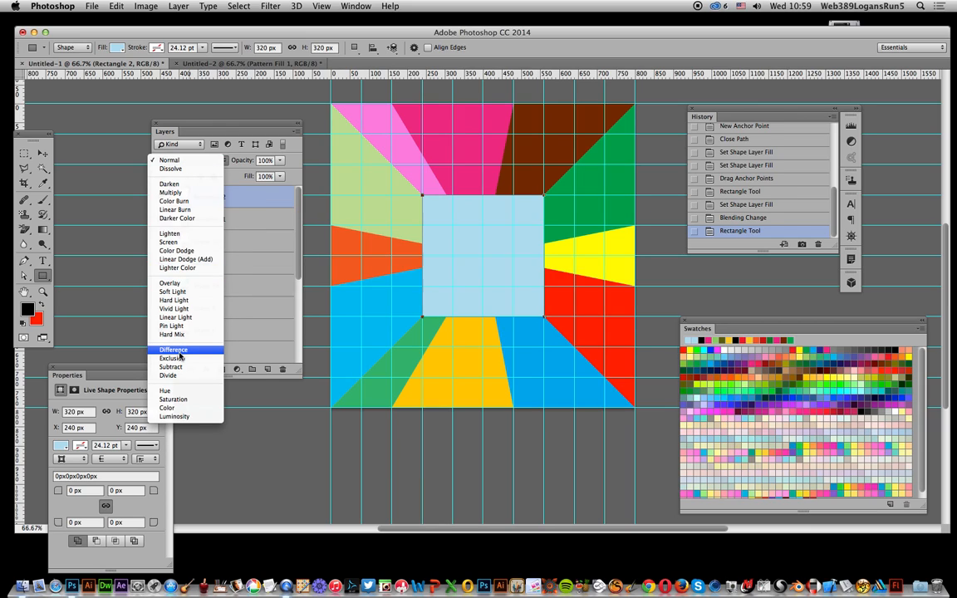
left_click(173, 349)
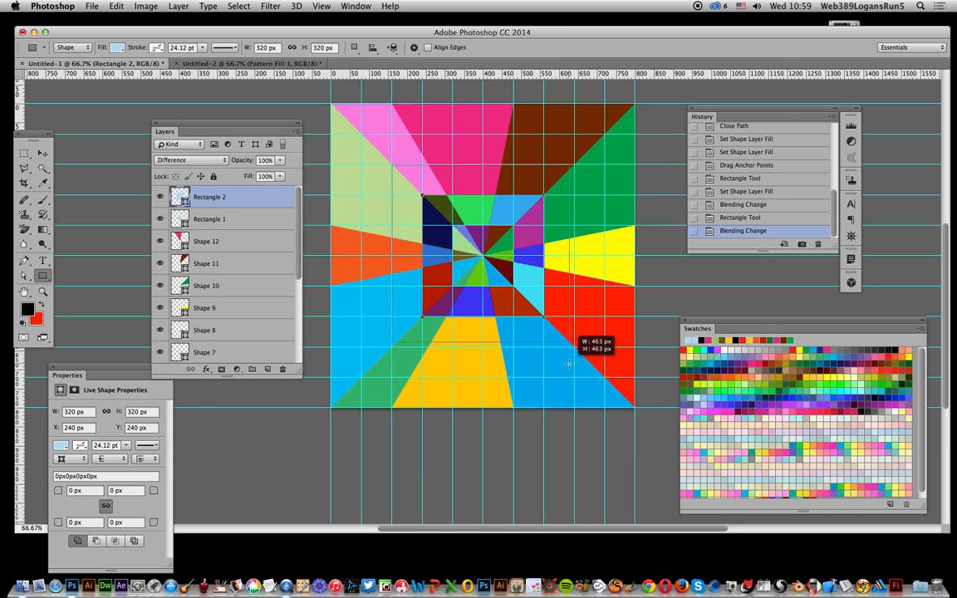
Step: Add two even larger centred squares and set both layers to Difference blending
left_click_drag(424, 196, 568, 365)
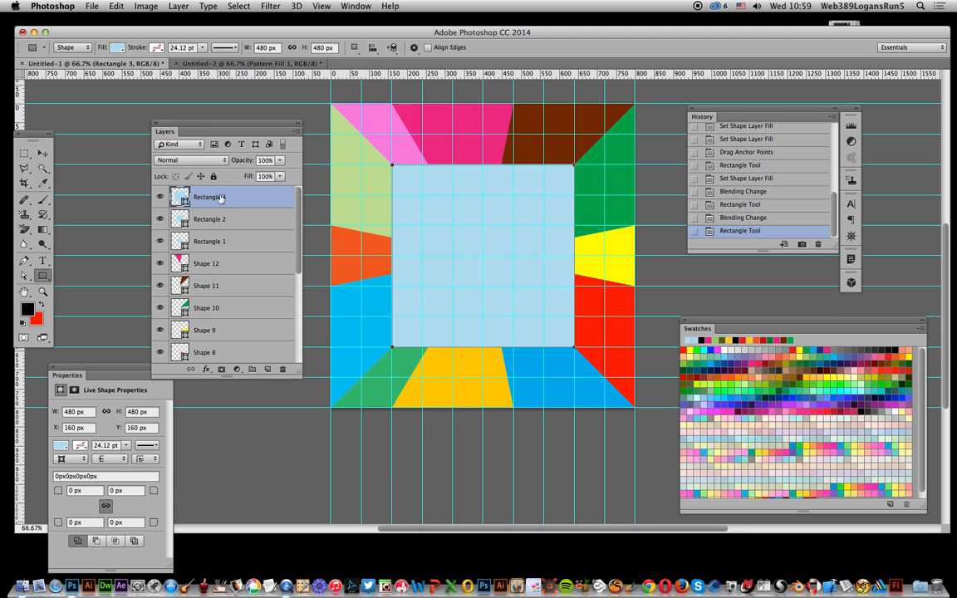
left_click(191, 160)
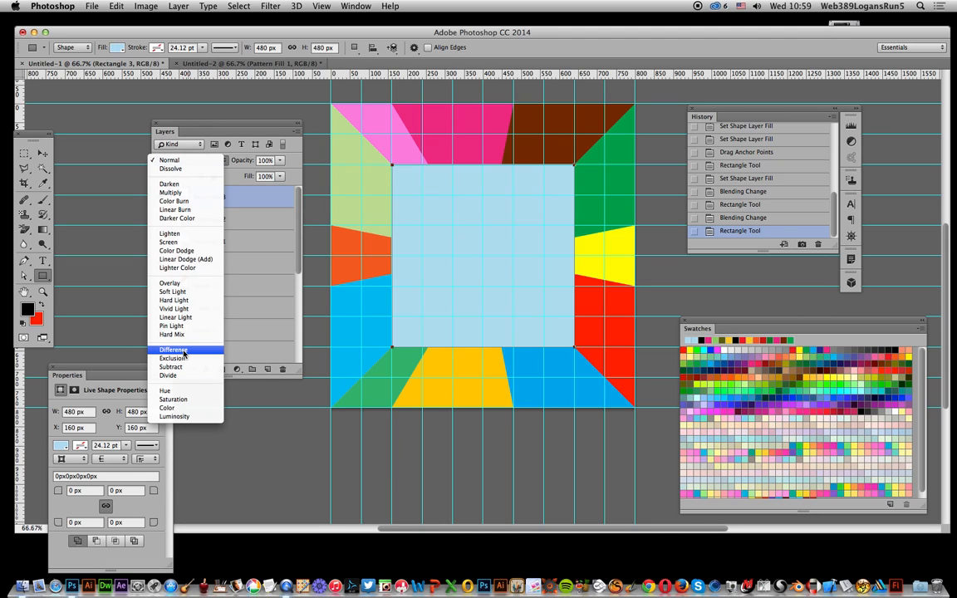
left_click(173, 349)
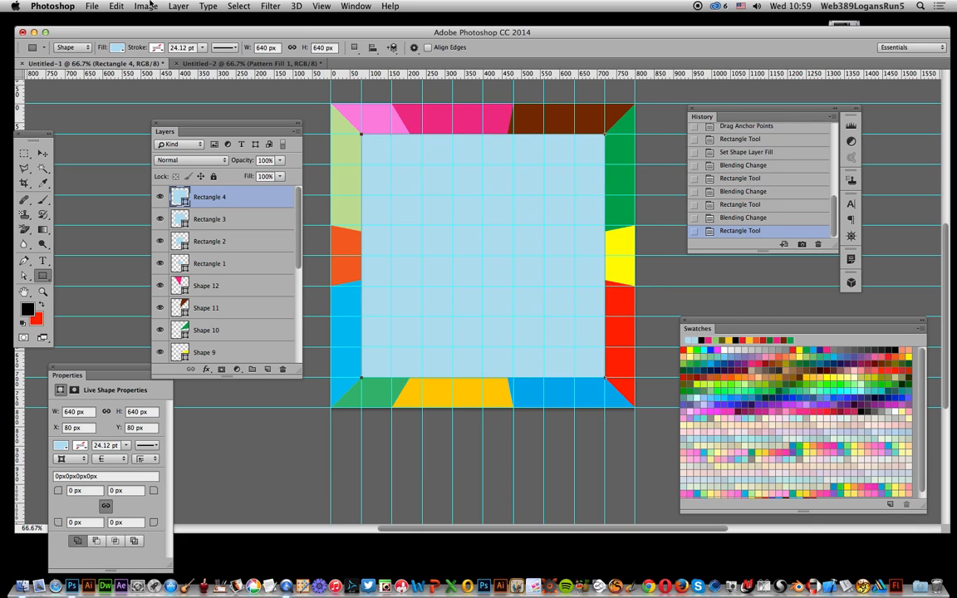
left_click(191, 160)
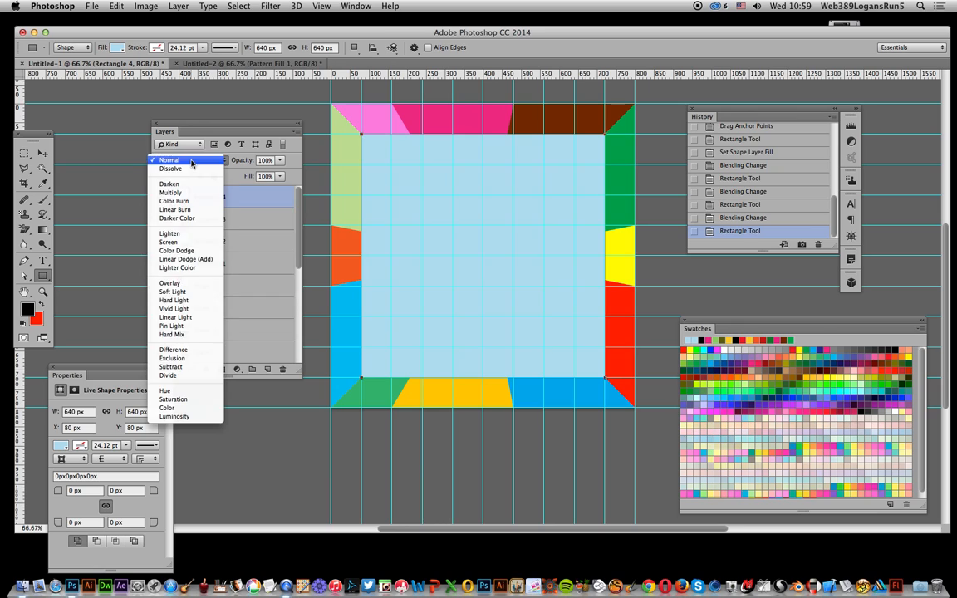
left_click(170, 160)
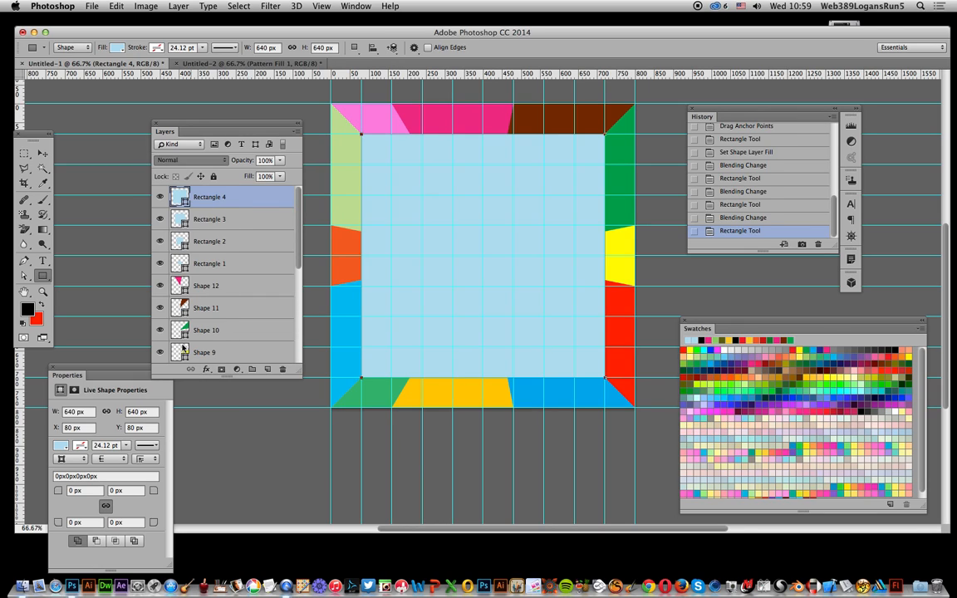
left_click(191, 160)
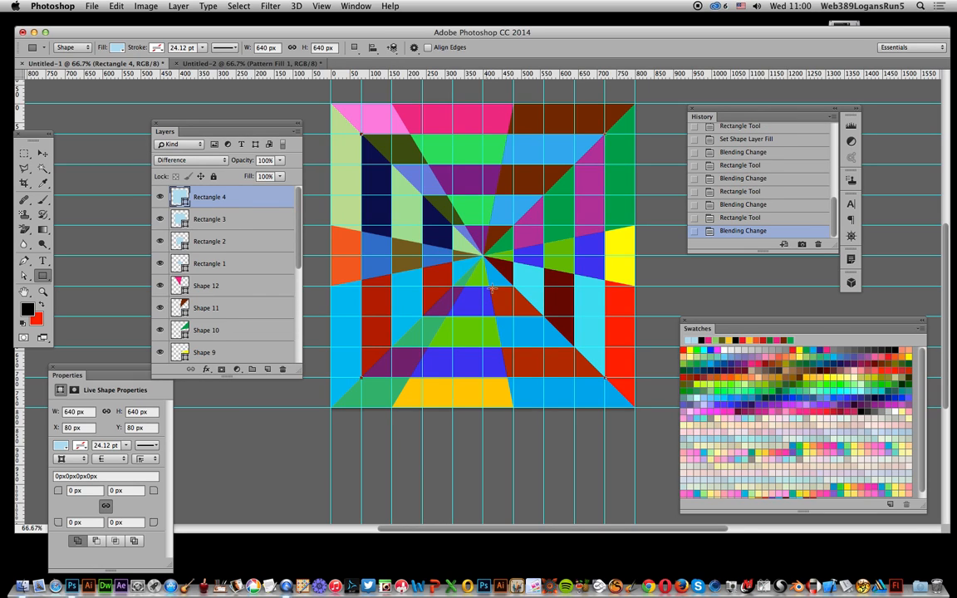
mouse_move(462, 199)
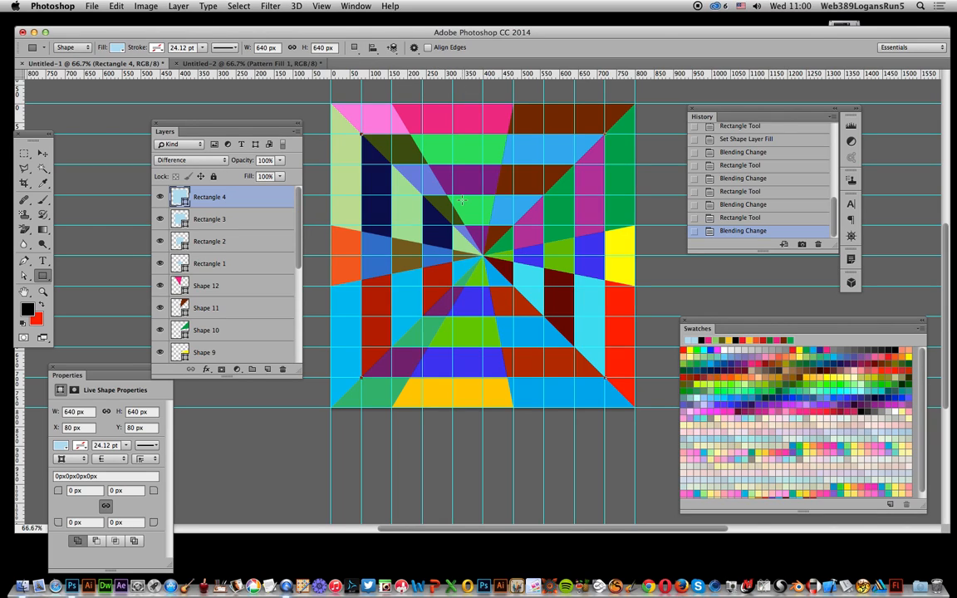
mouse_move(329, 392)
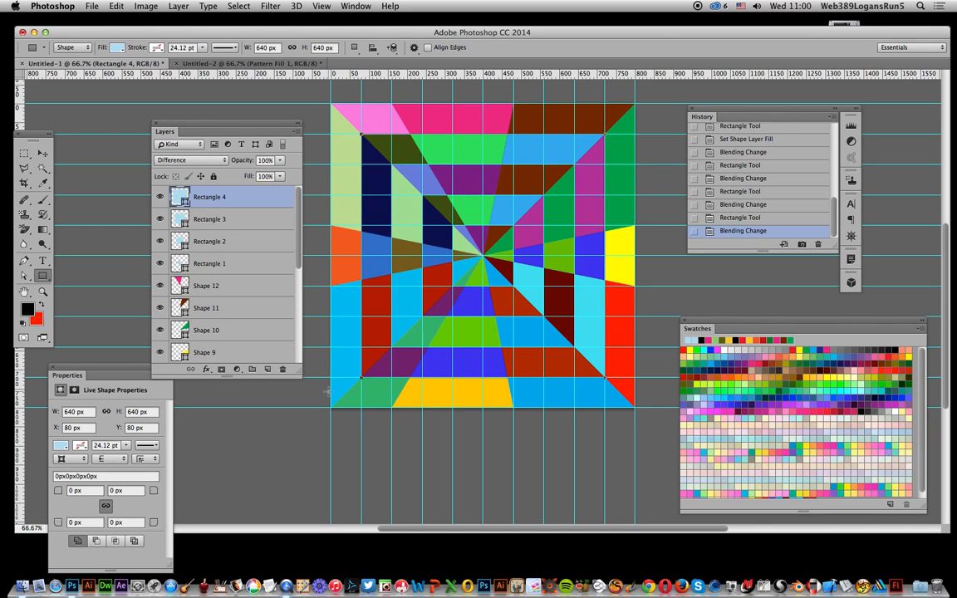
left_click(178, 7)
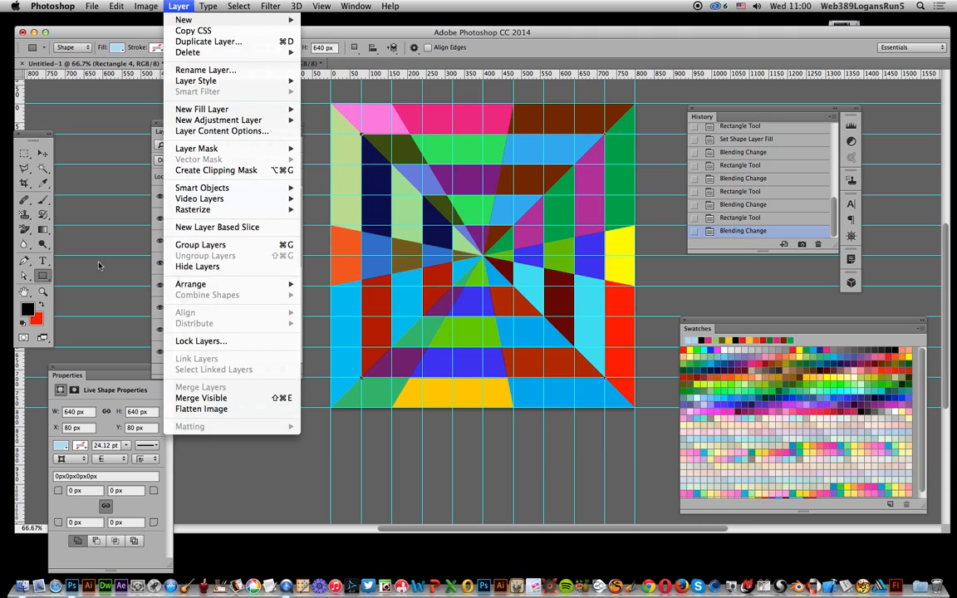
Step: Define the colourful tunnel design as a new pattern, accepting the default name
left_click(117, 6)
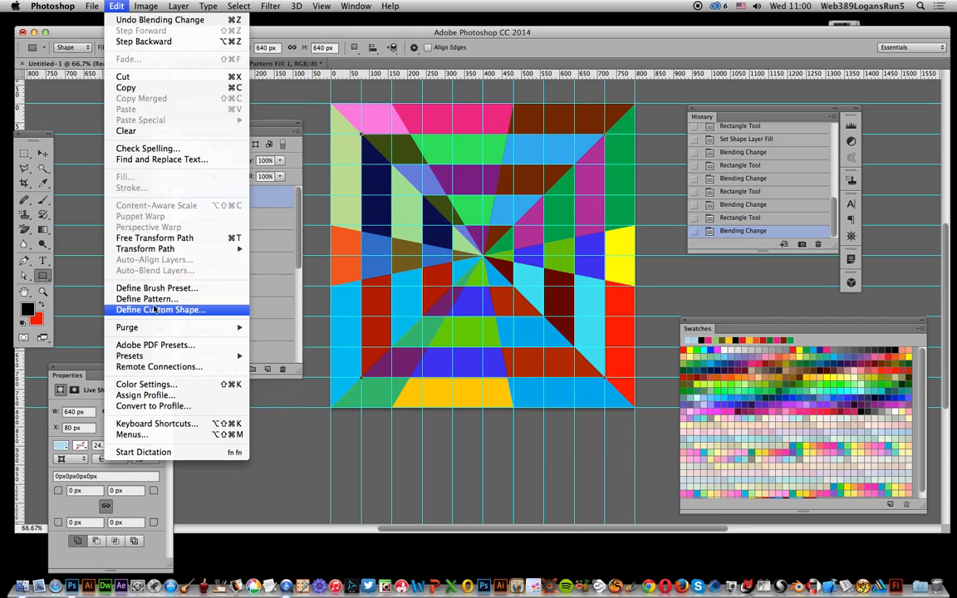
left_click(146, 299)
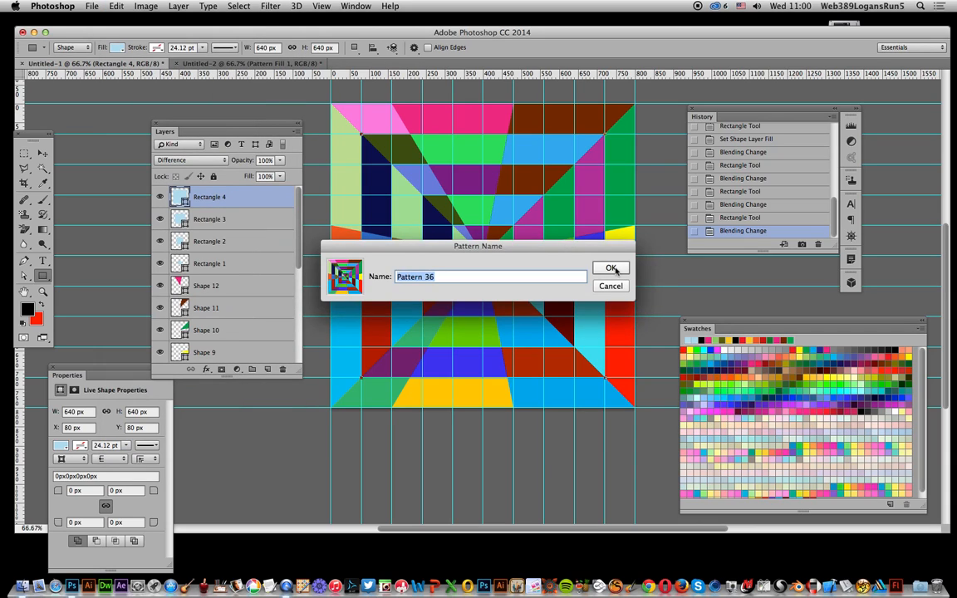
left_click(611, 268)
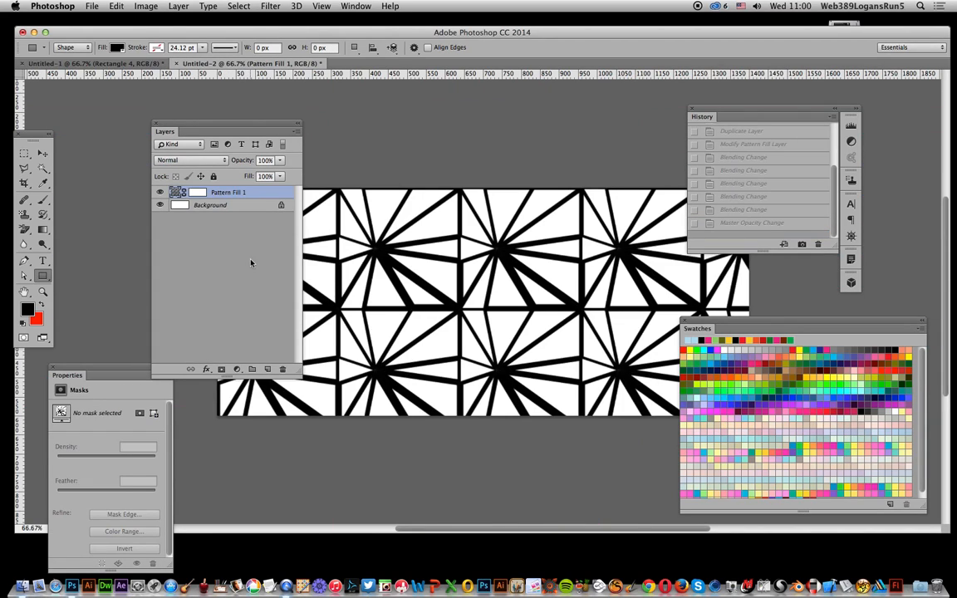
Step: Set the second document's Pattern Fill layer to the new tunnel pattern at 40% scale
double_click(180, 193)
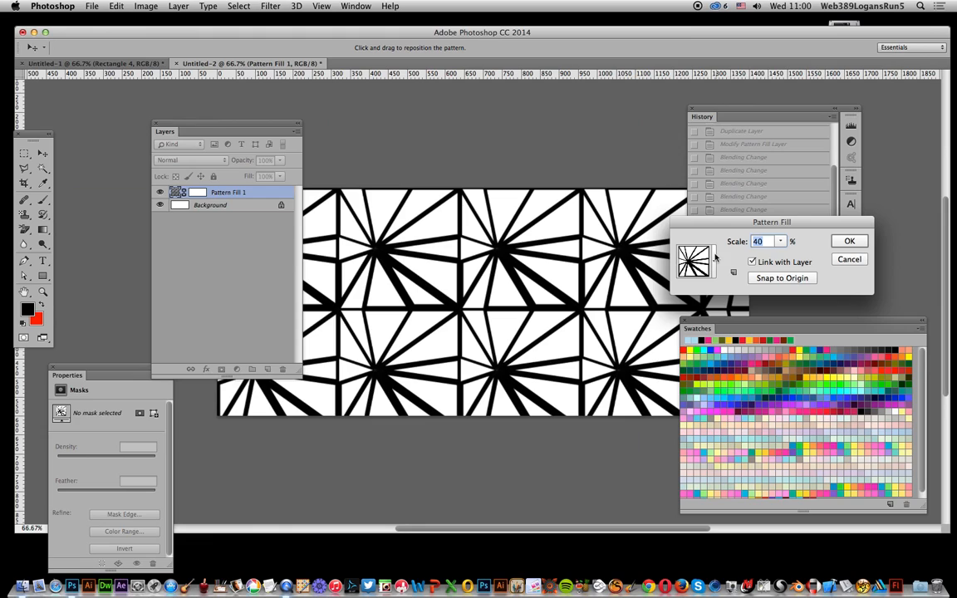
left_click(695, 259)
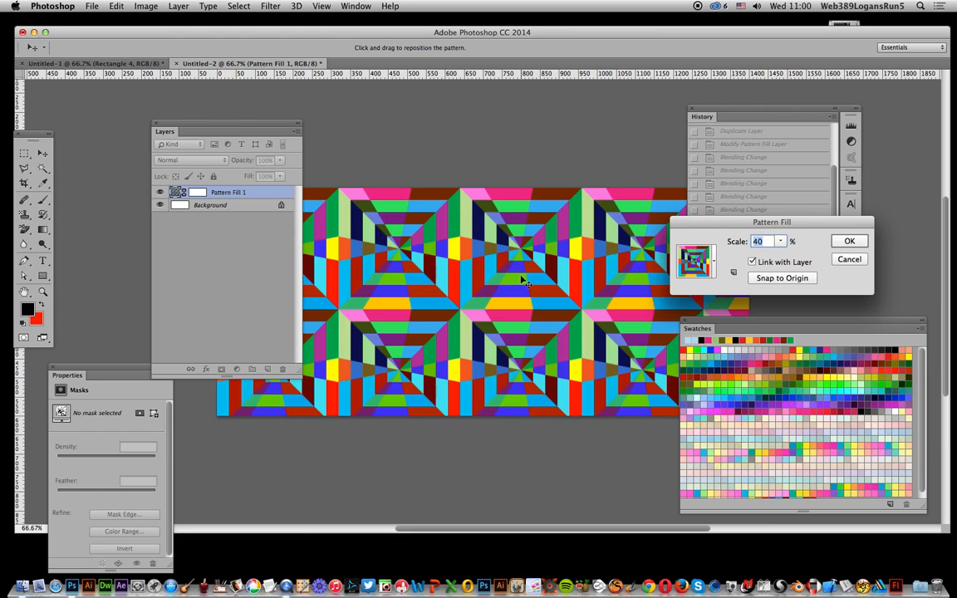
mouse_move(632, 270)
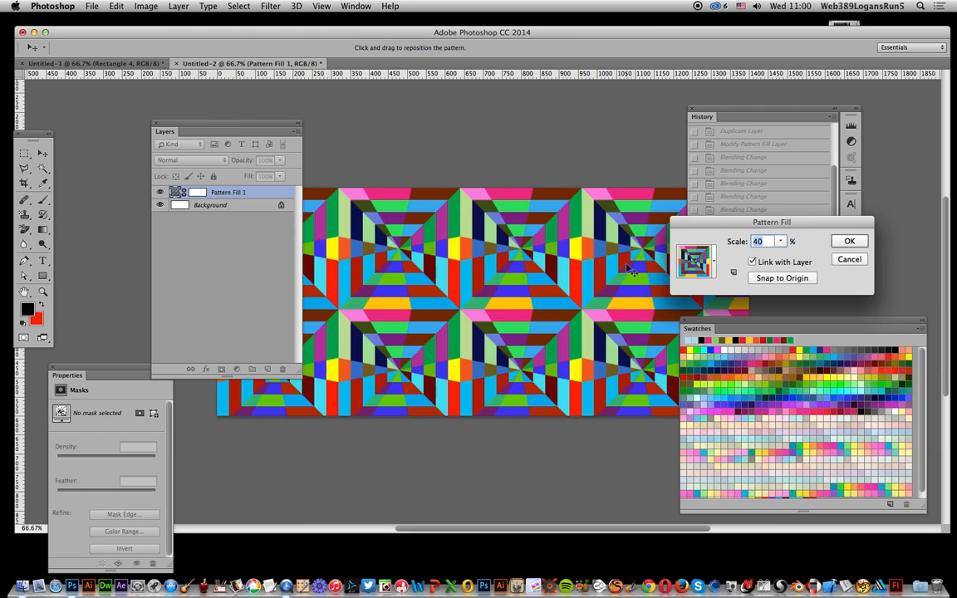
left_click(850, 241)
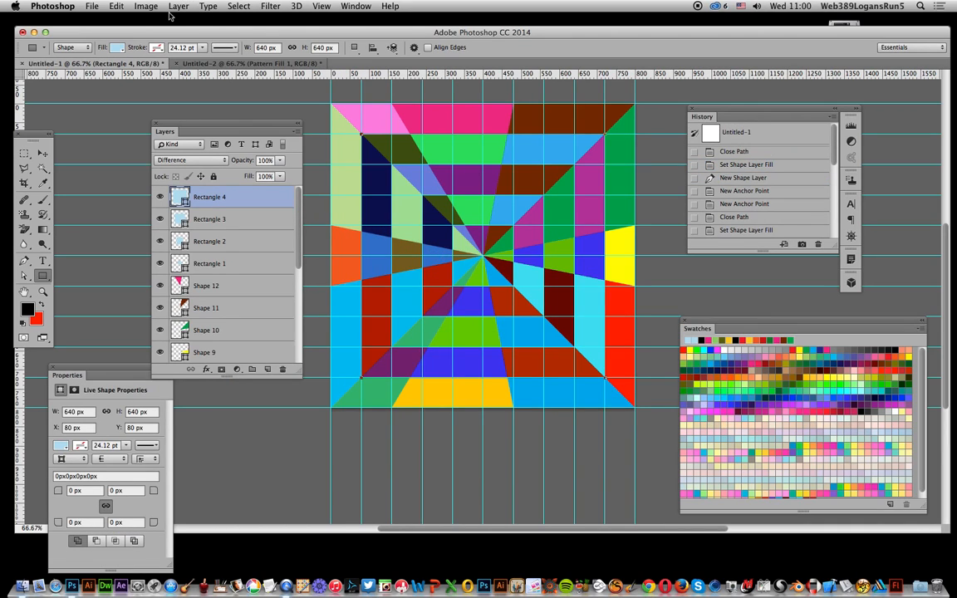
Step: Add a Photo Filter adjustment layer over the tunnel design
left_click(178, 7)
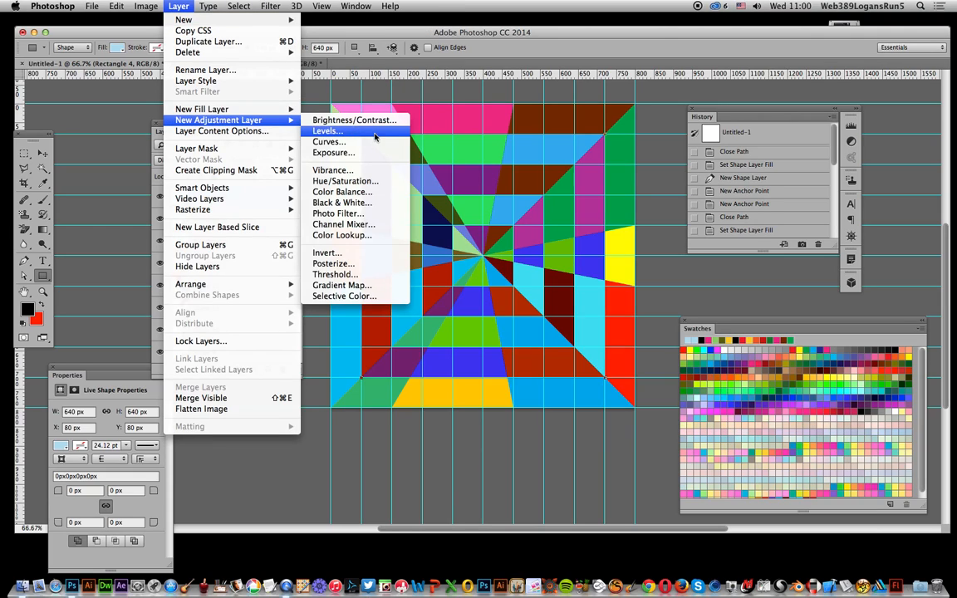
mouse_move(339, 213)
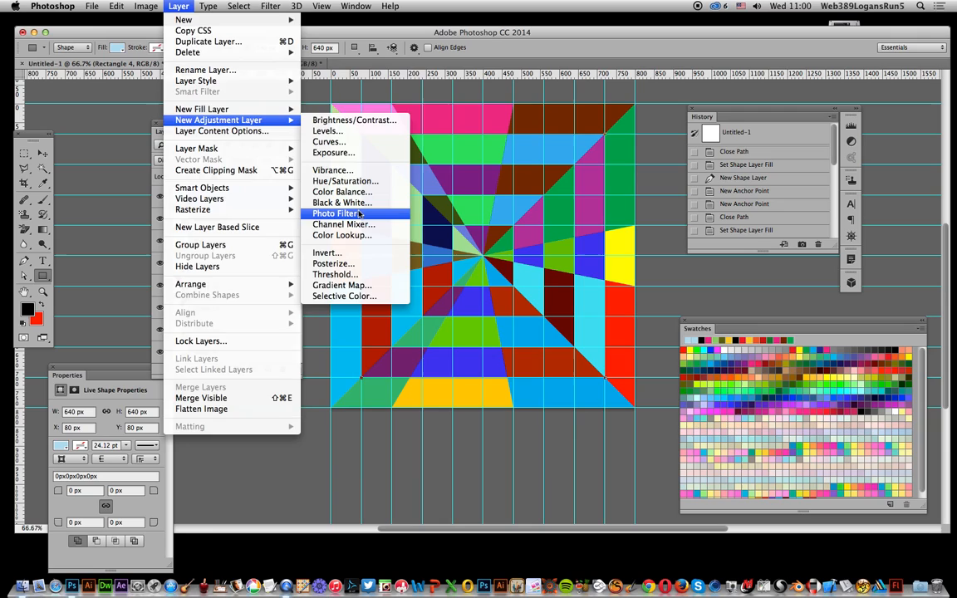
left_click(335, 213)
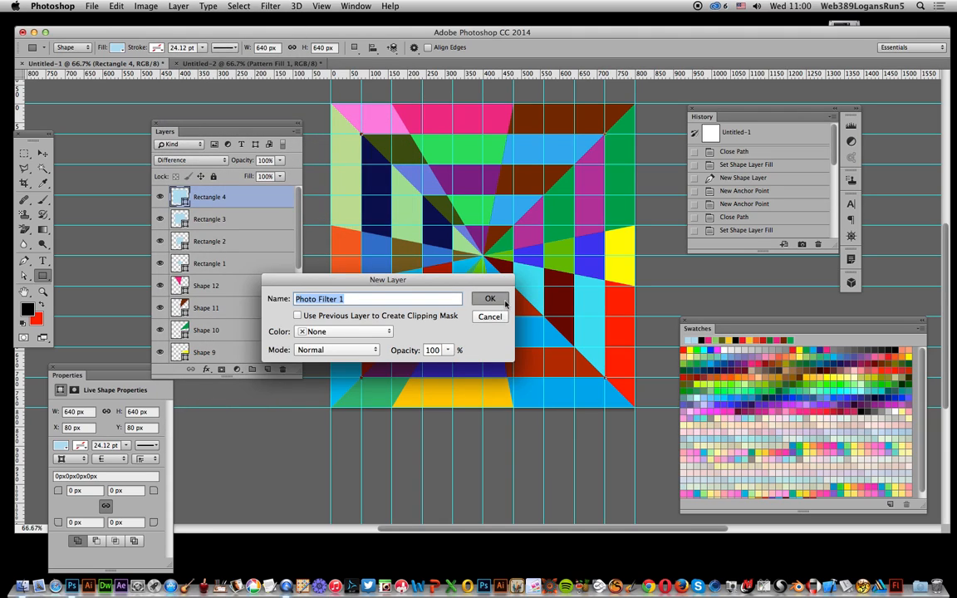
left_click(490, 299)
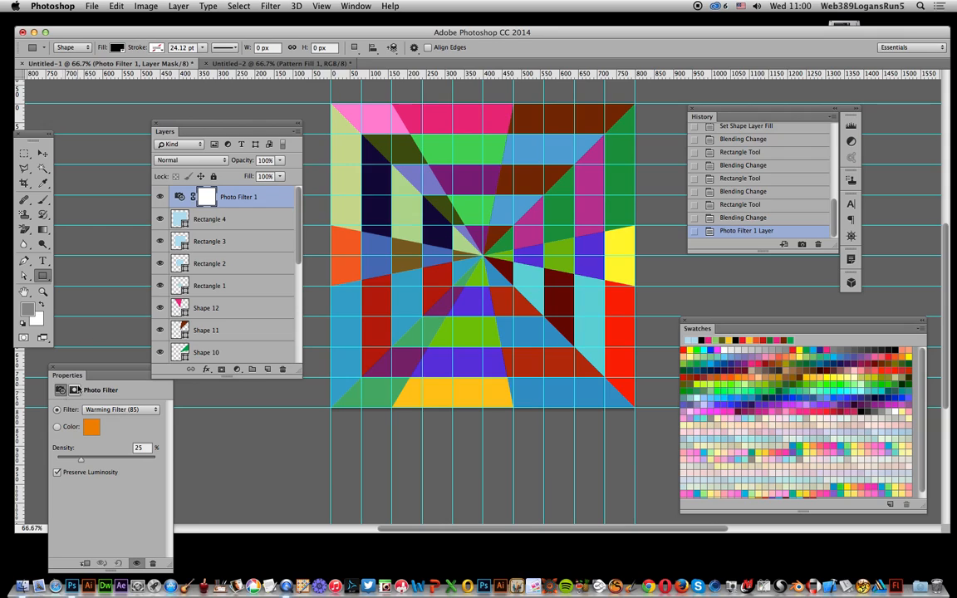
Step: Raise the filter density and switch it to Cooling Filter (82) for a blue tint
left_click_drag(80, 458, 152, 459)
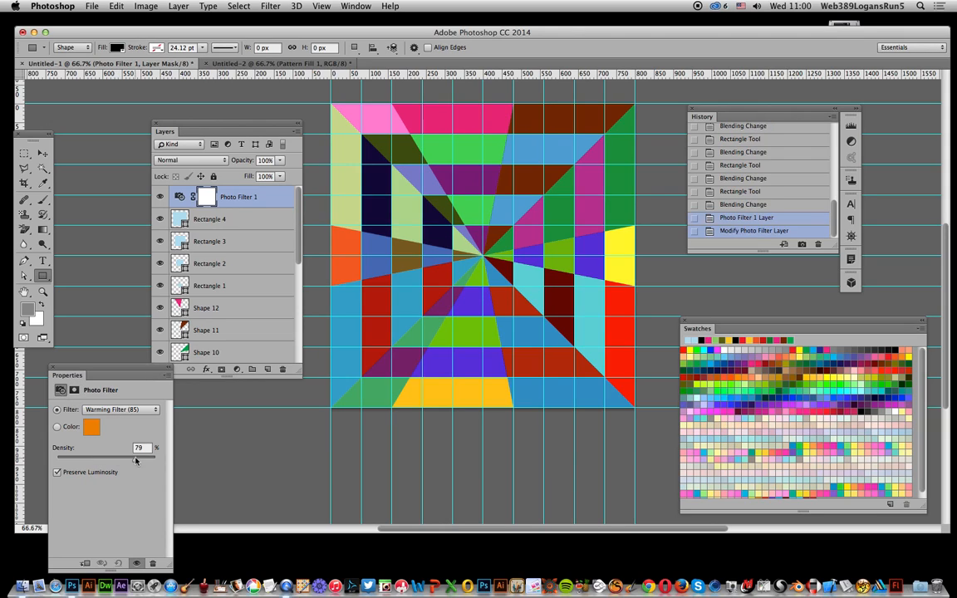
left_click(356, 6)
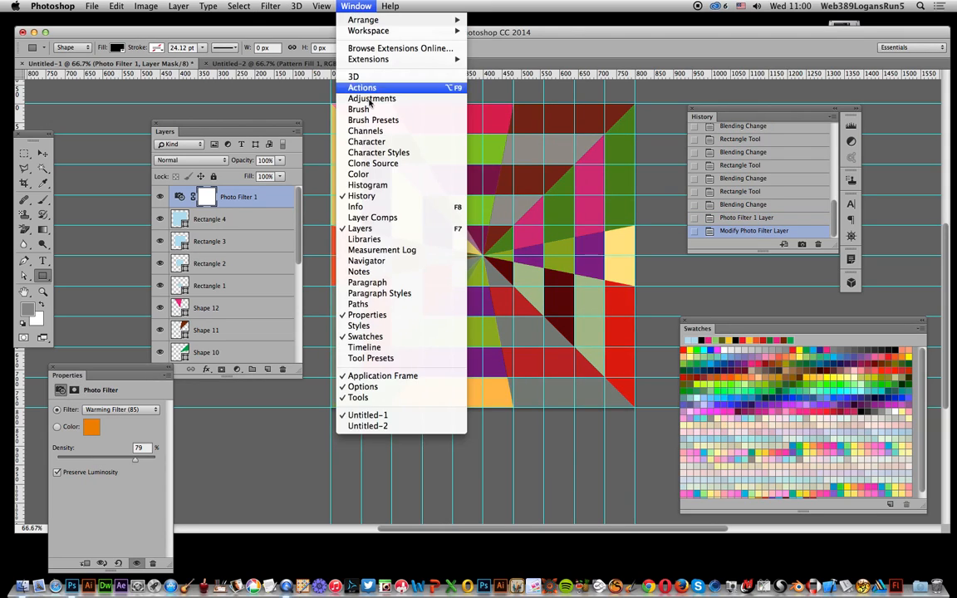
mouse_move(66, 445)
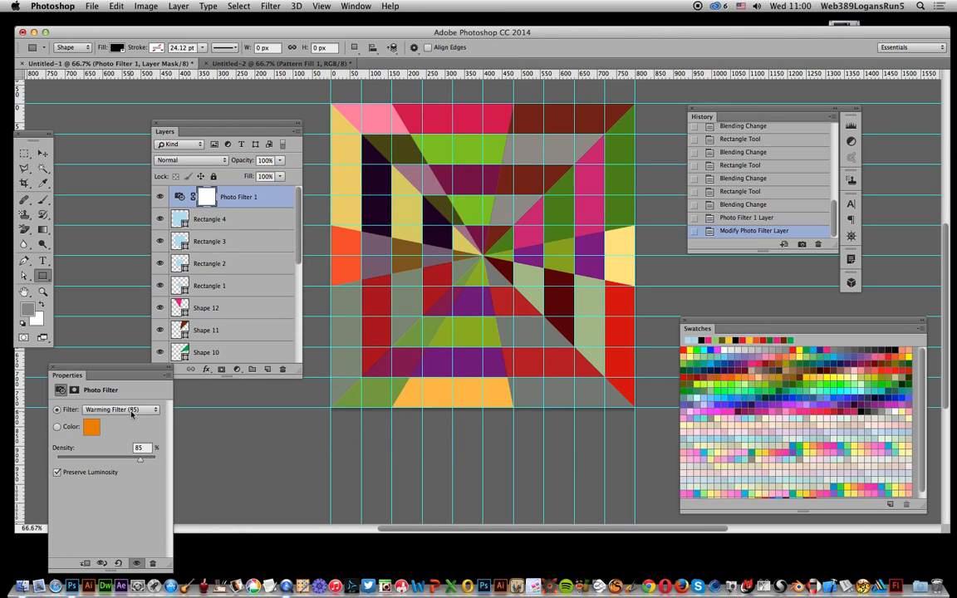
left_click(120, 409)
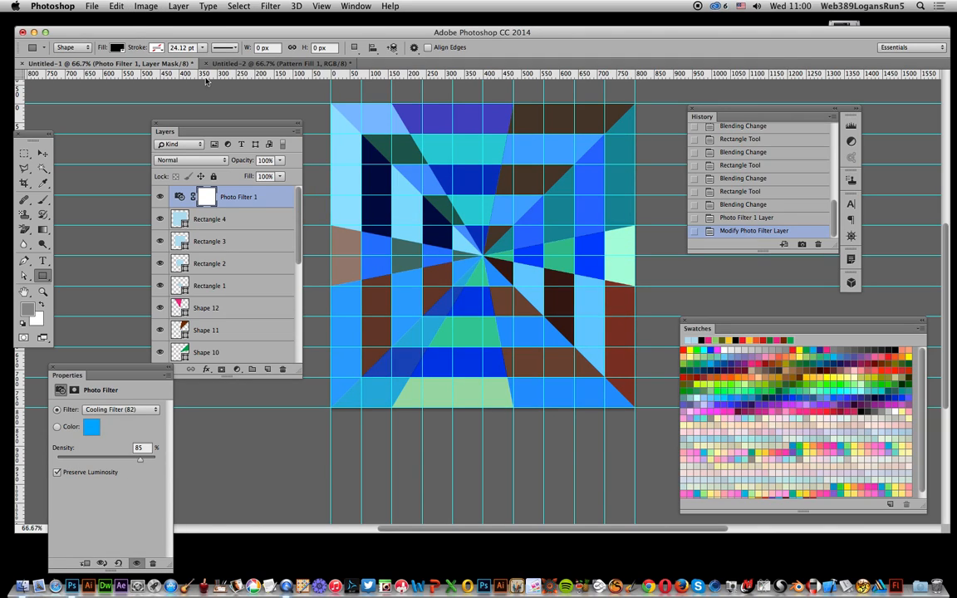
Step: Flatten the blue-tinted tunnel design and define it as another pattern
left_click(117, 7)
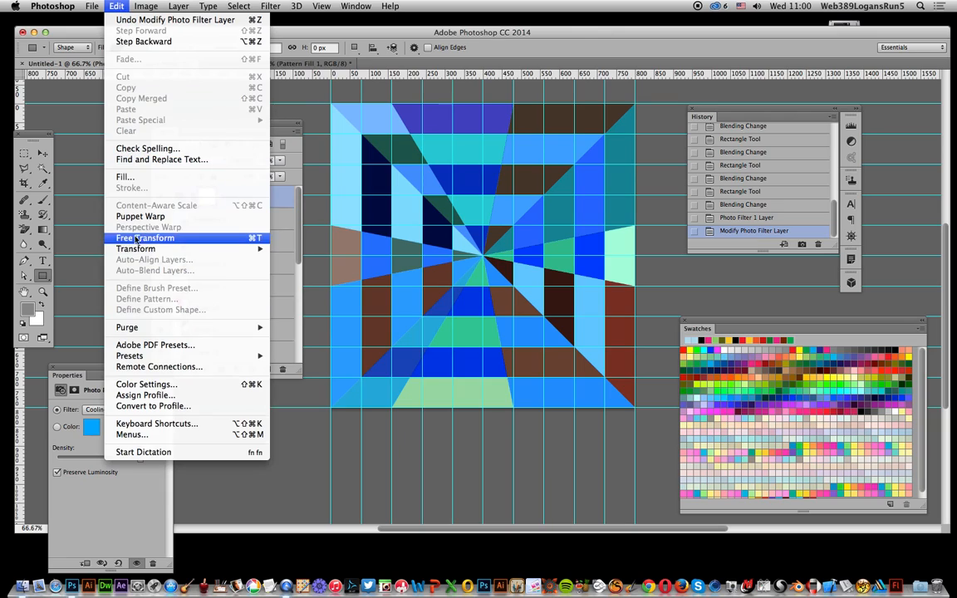
mouse_move(120, 299)
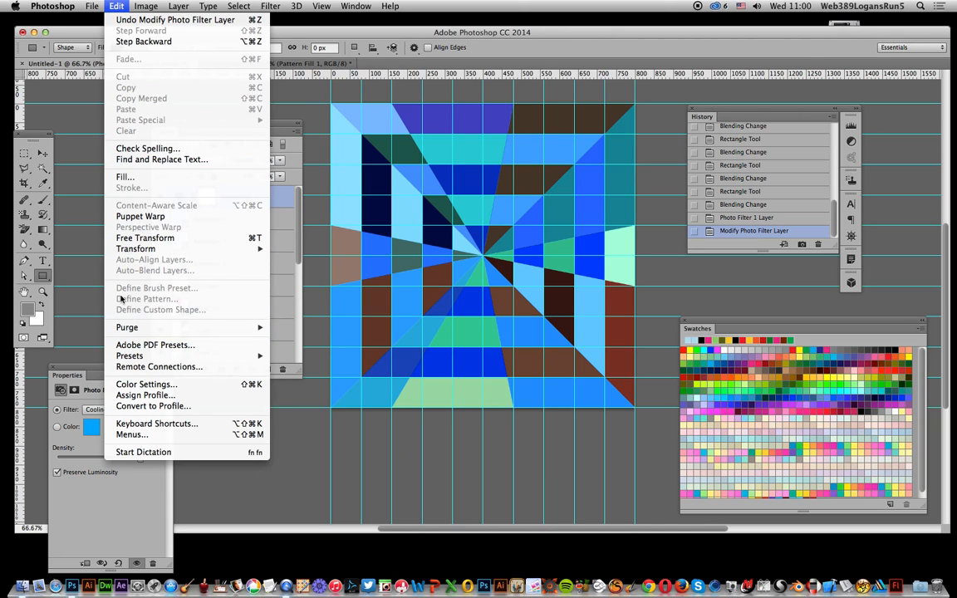
left_click(178, 7)
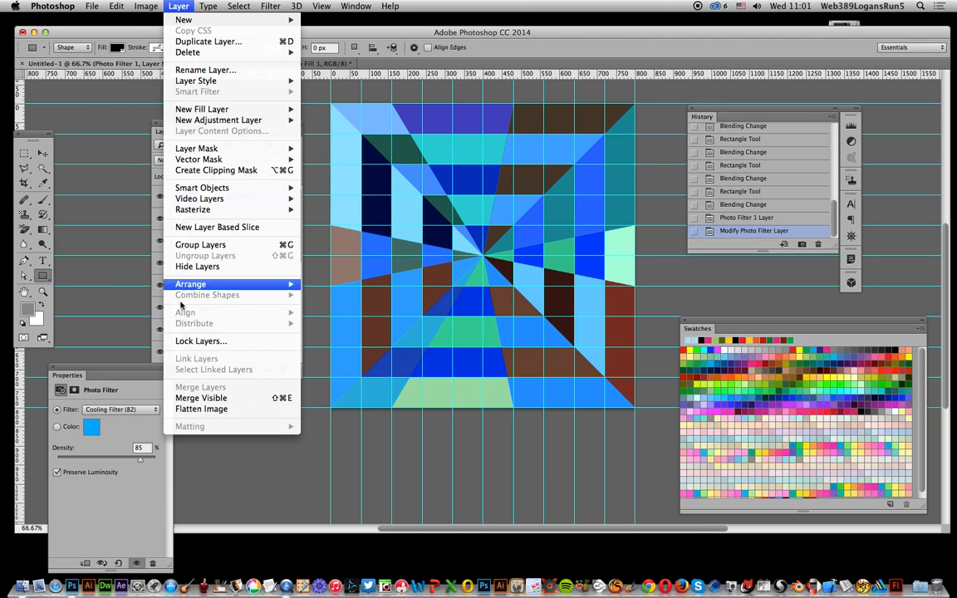
left_click(201, 409)
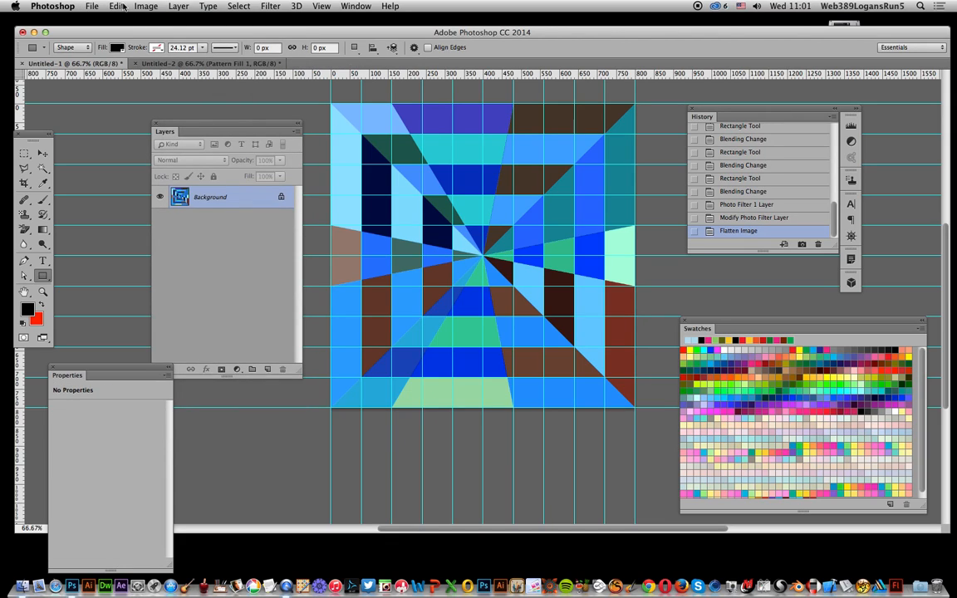
left_click(116, 7)
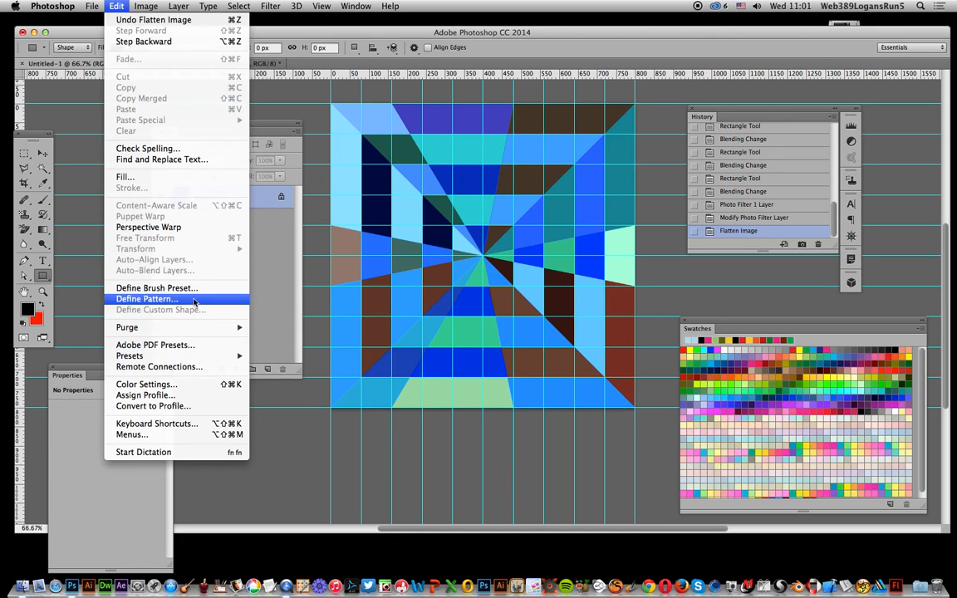
left_click(146, 299)
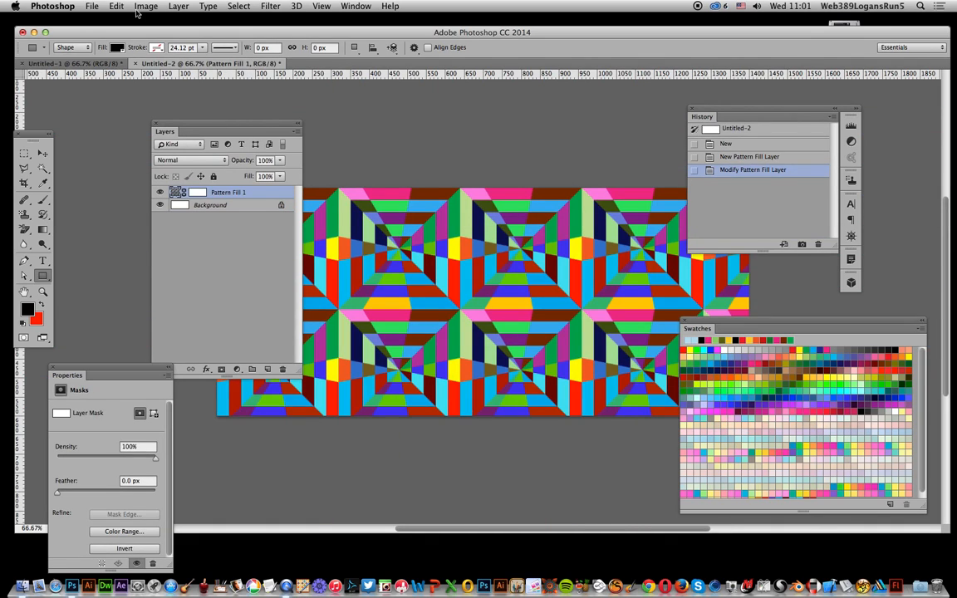
Step: Switch the second document's Pattern Fill layer to the new blue tunnel pattern
double_click(180, 192)
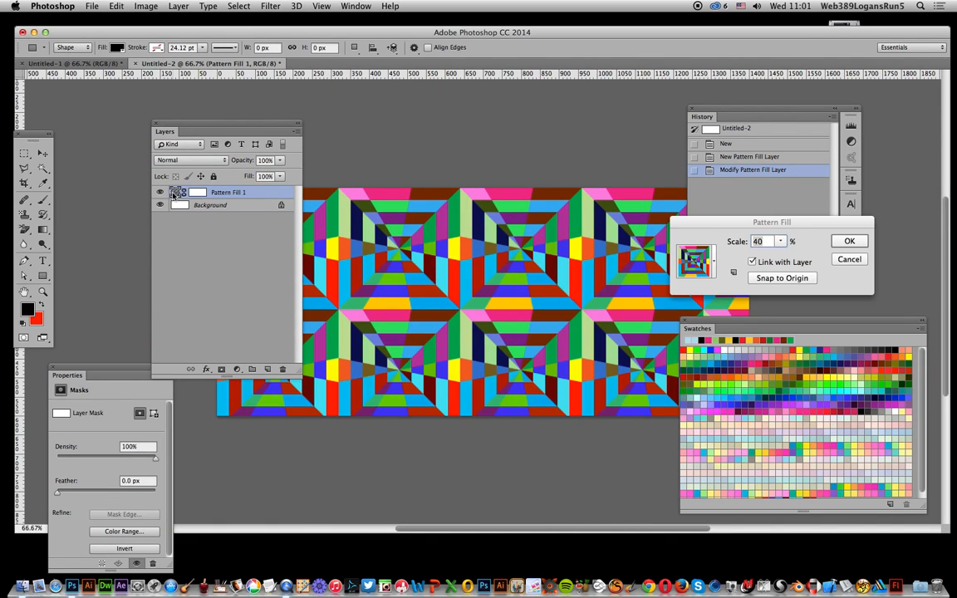
left_click(696, 259)
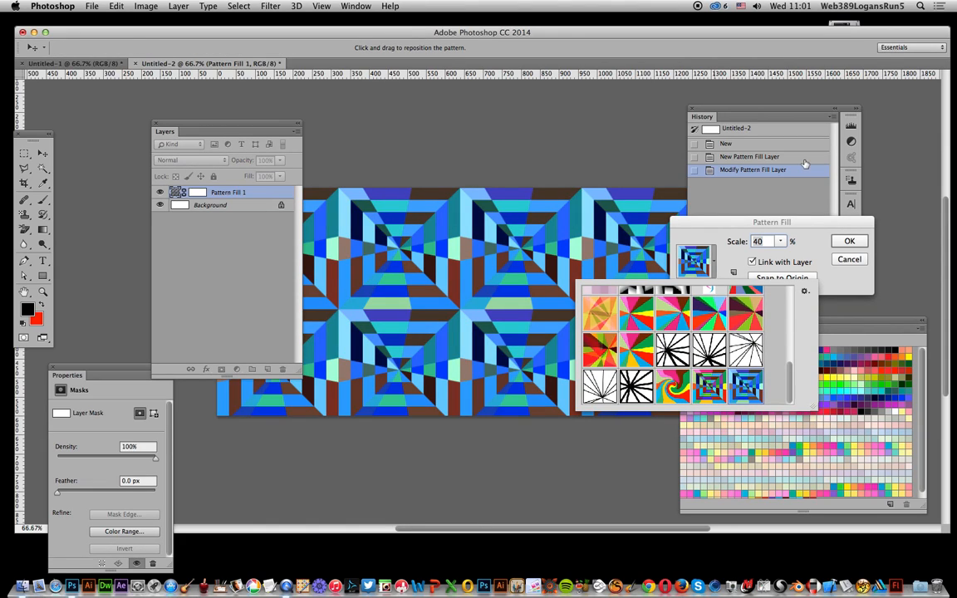
left_click(849, 241)
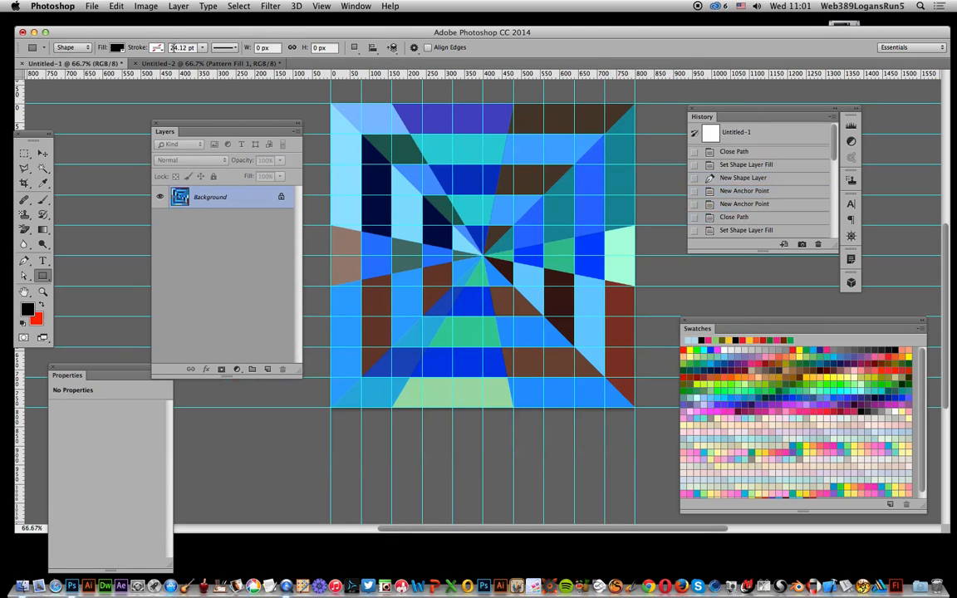
Step: Apply a Hue/Saturation adjustment with Hue +96, turning the blues pink and purple
left_click(178, 7)
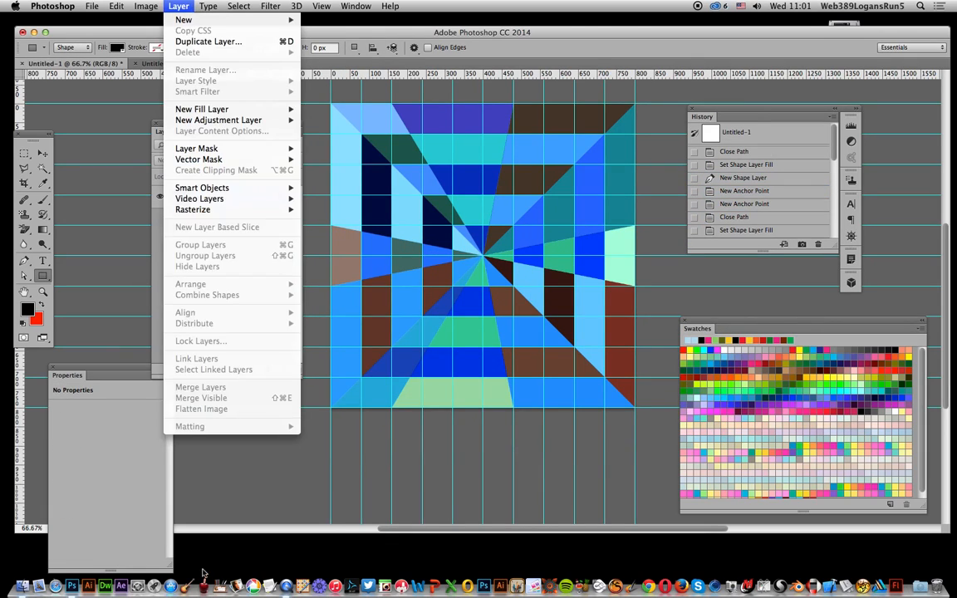
left_click(146, 6)
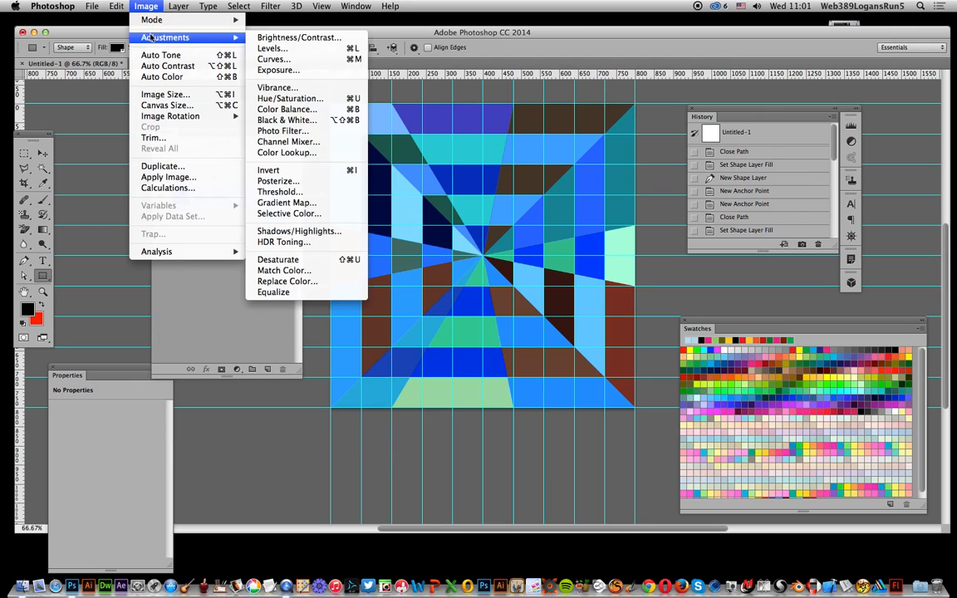
left_click(289, 98)
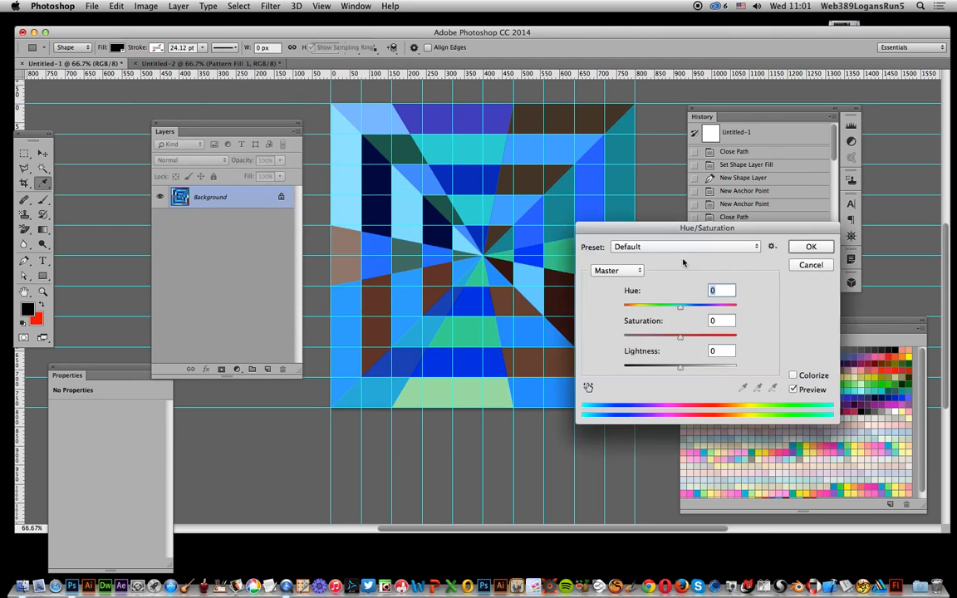
left_click_drag(681, 305, 717, 306)
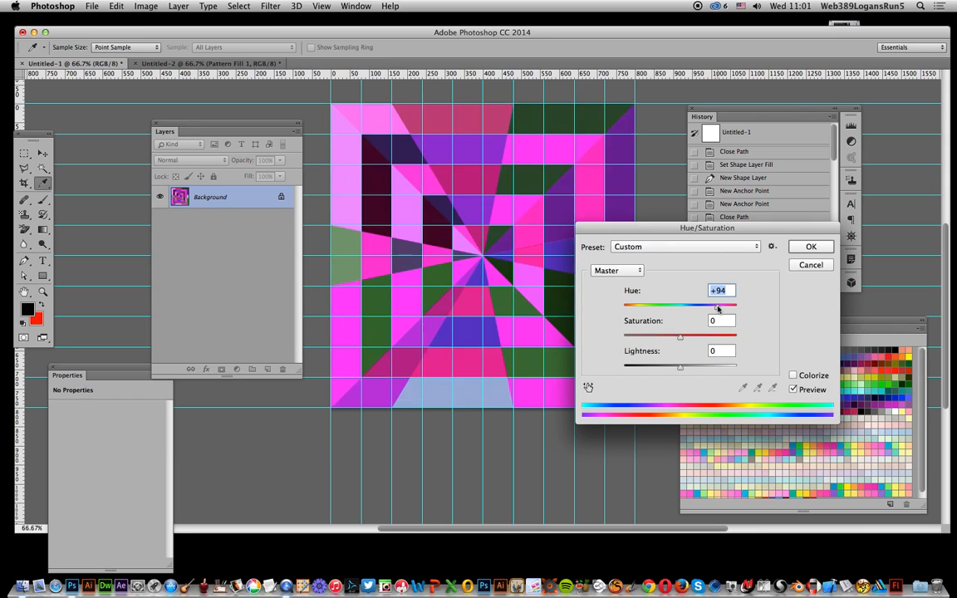